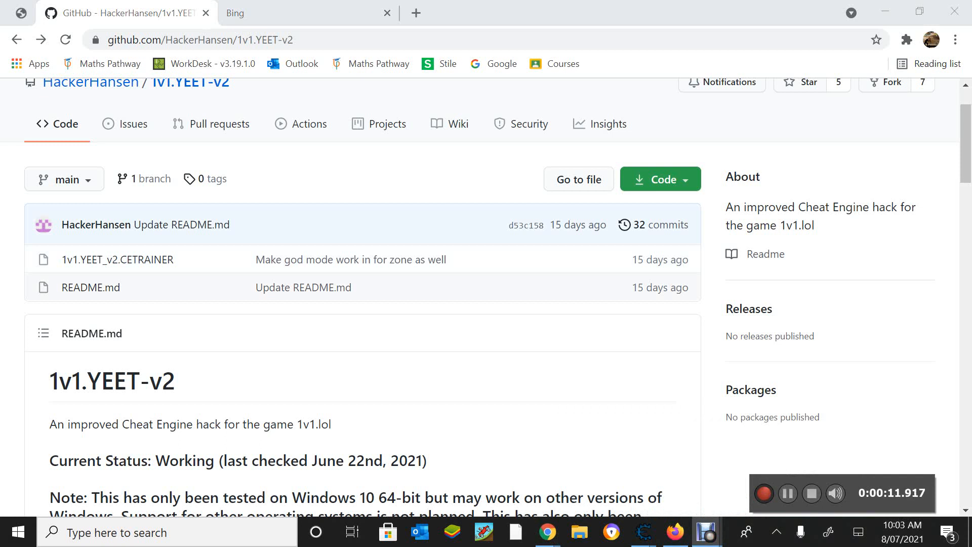
Download 1v1.YEET_v2.CETRAINER from GitHub and set the launched trainer window aside
scroll("down", 3)
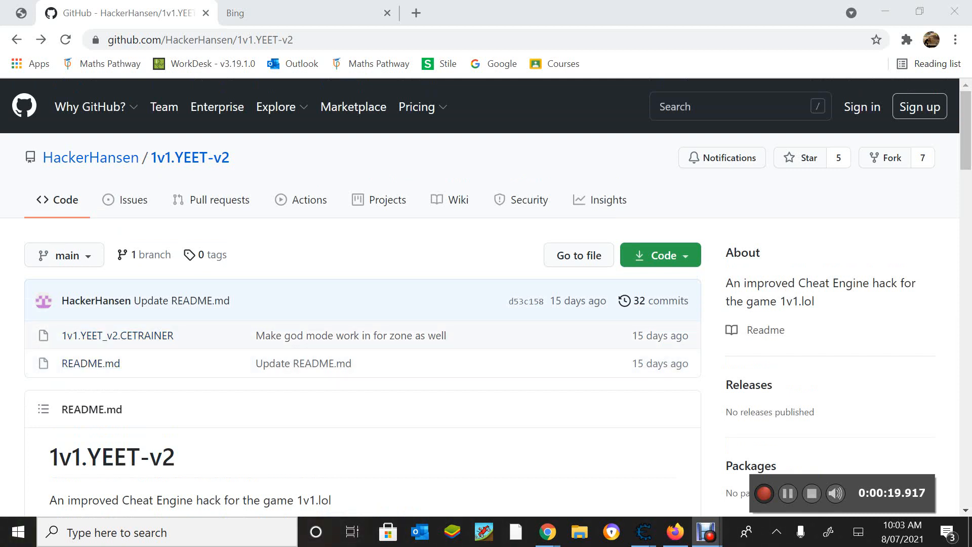
mouse_move(118, 335)
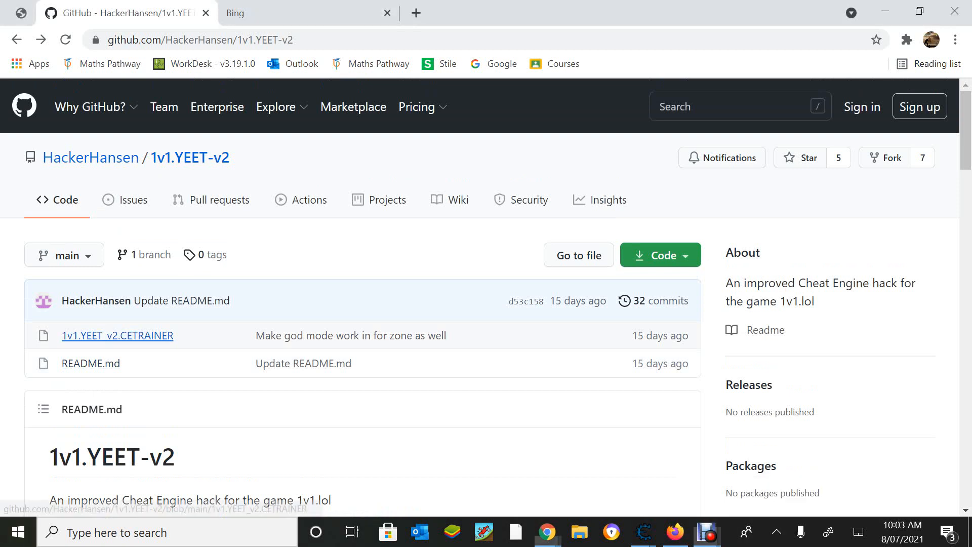
left_click(117, 335)
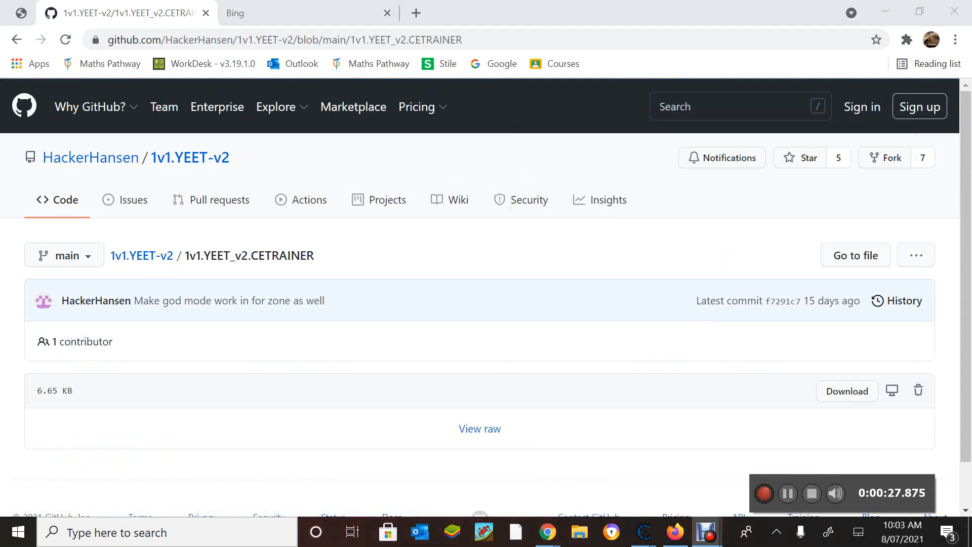
scroll("down", 3)
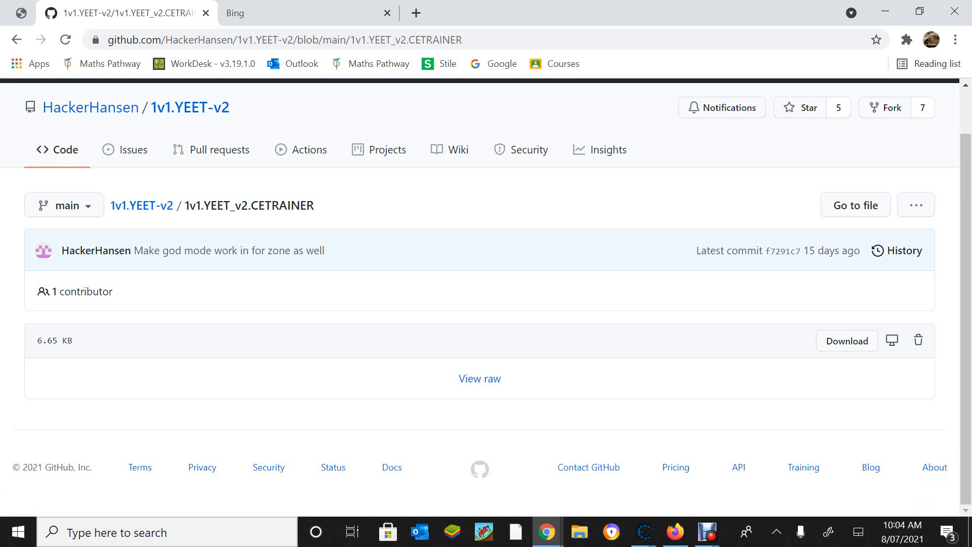
left_click(643, 532)
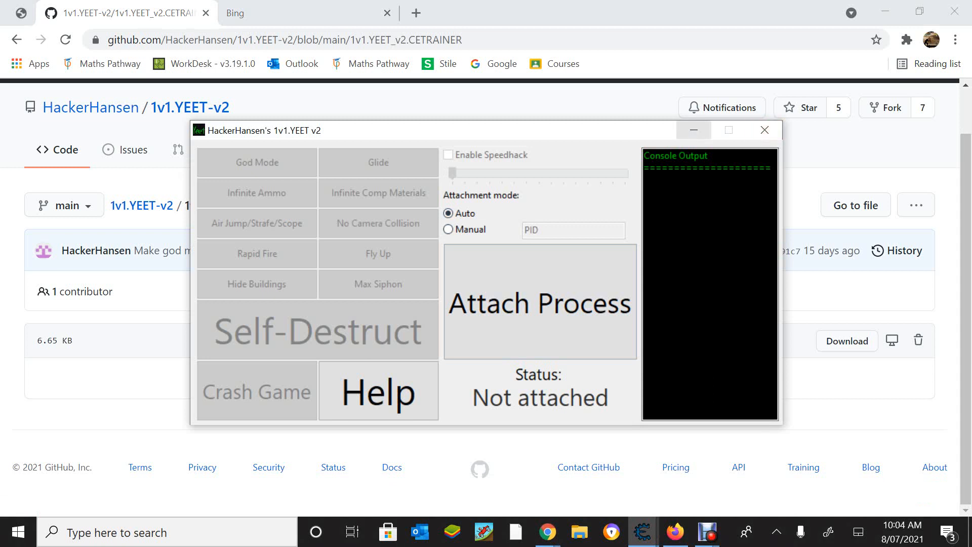
left_click(764, 131)
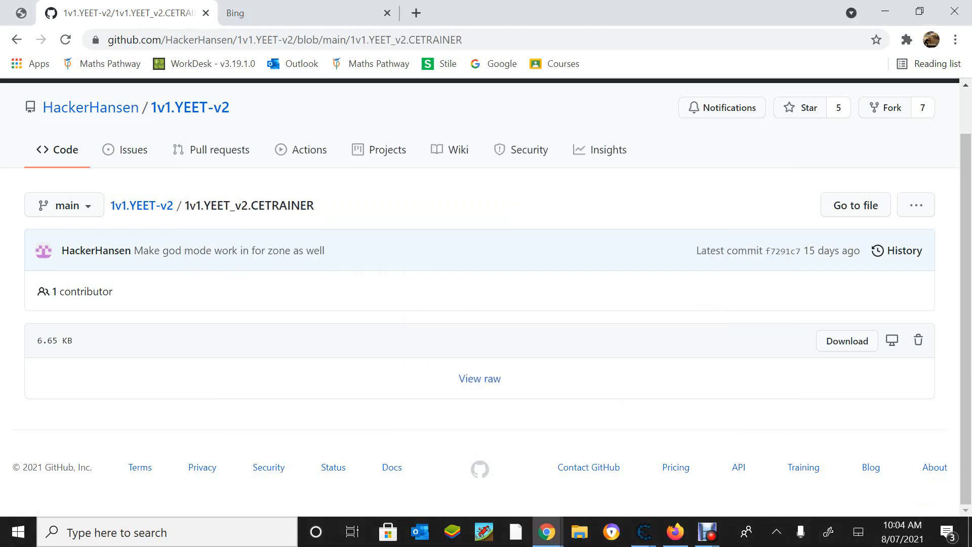
Find Firefox with the search 'fi' and launch it
type("fi")
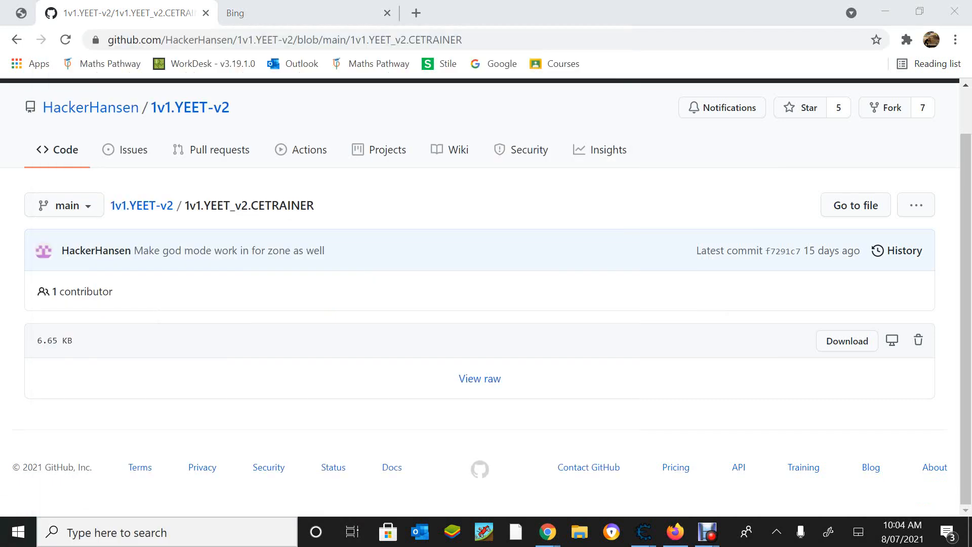
left_click(675, 532)
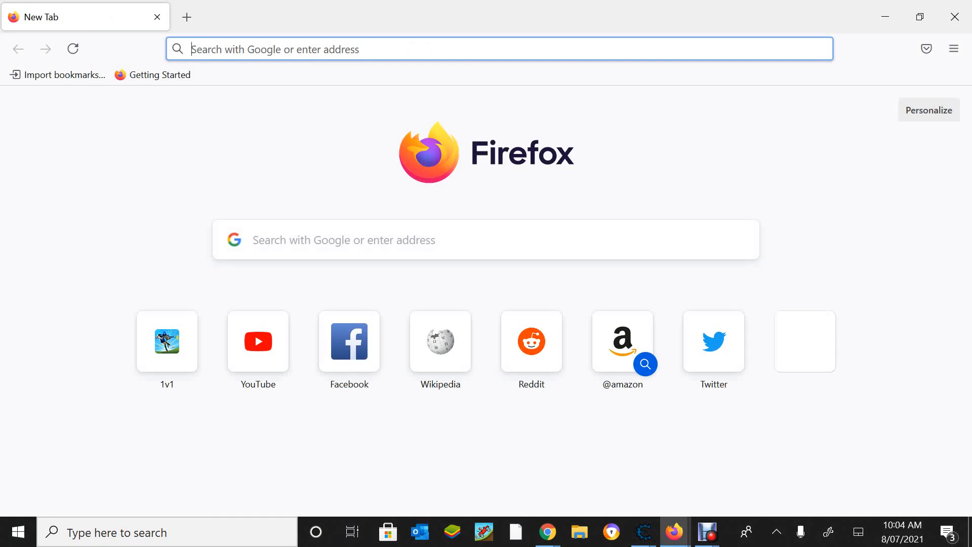
Load the 1v1.lol game site from the new-tab shortcut tile
left_click(167, 341)
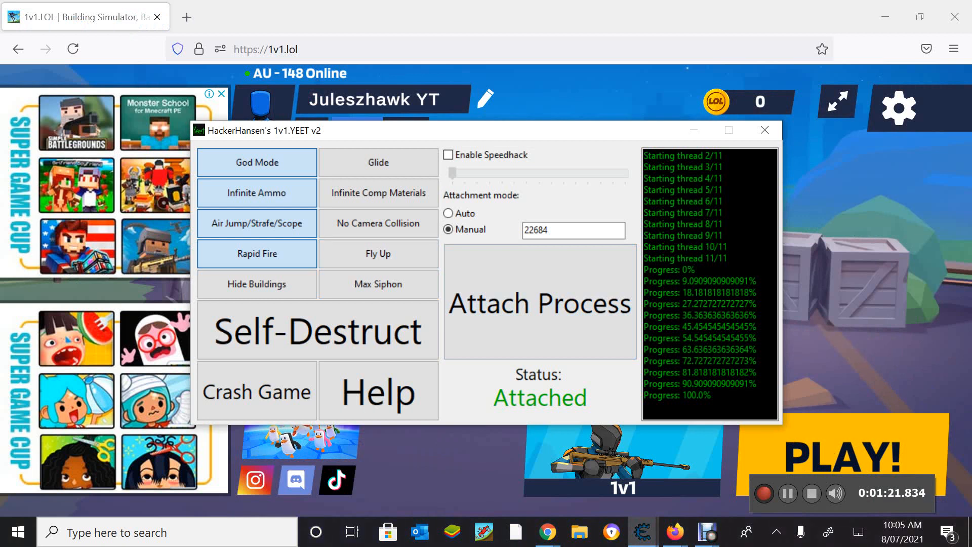
Switch attachment to Auto mode, reattach to 1v1.lol and acknowledge the successful scan
left_click(257, 163)
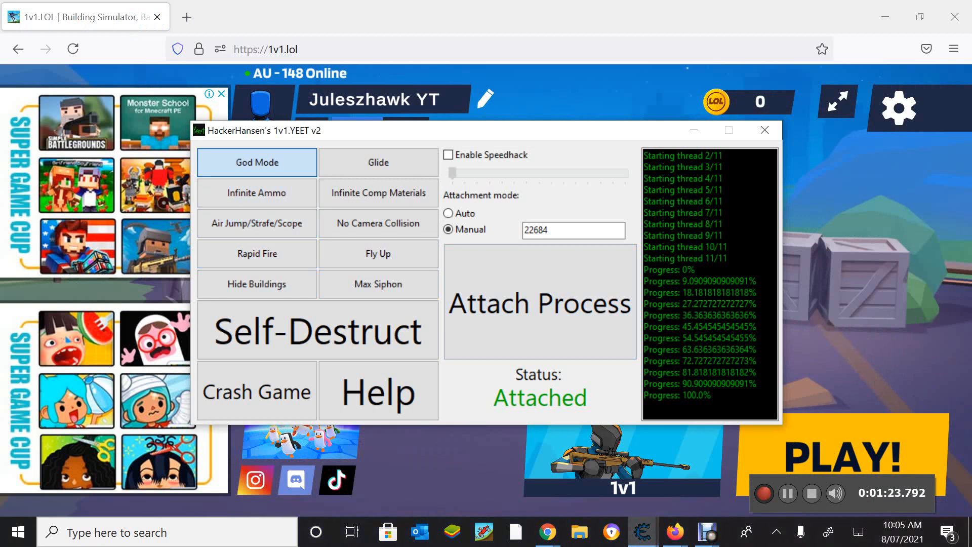
left_click(448, 213)
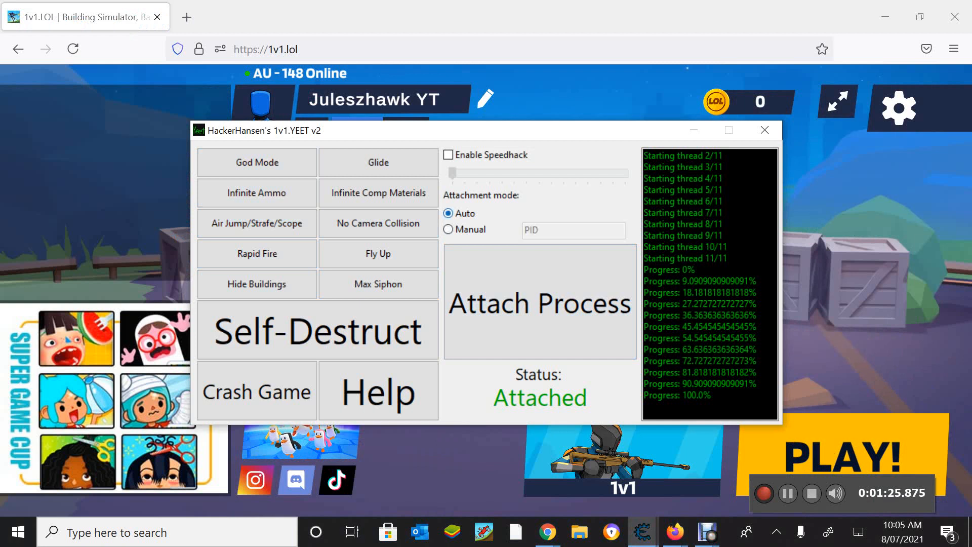
left_click(73, 49)
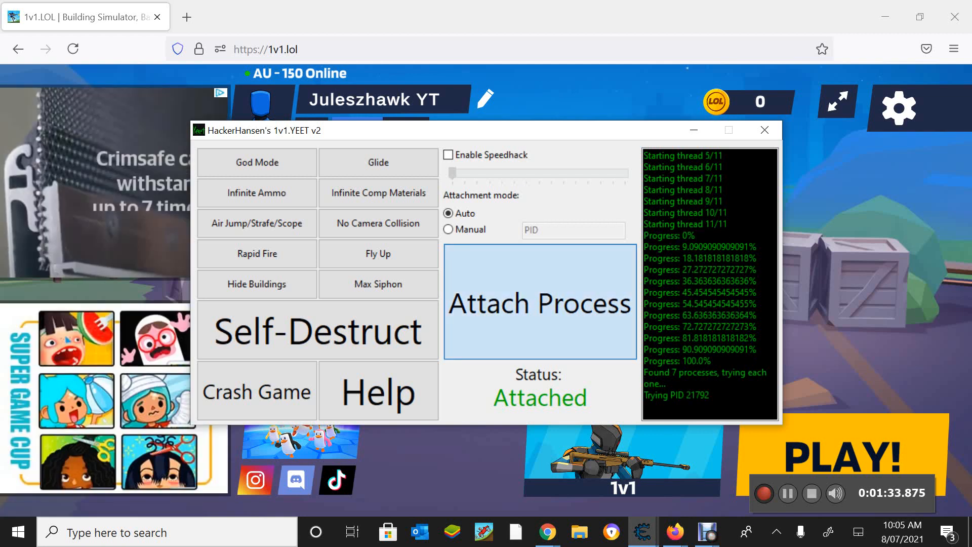
left_click(539, 303)
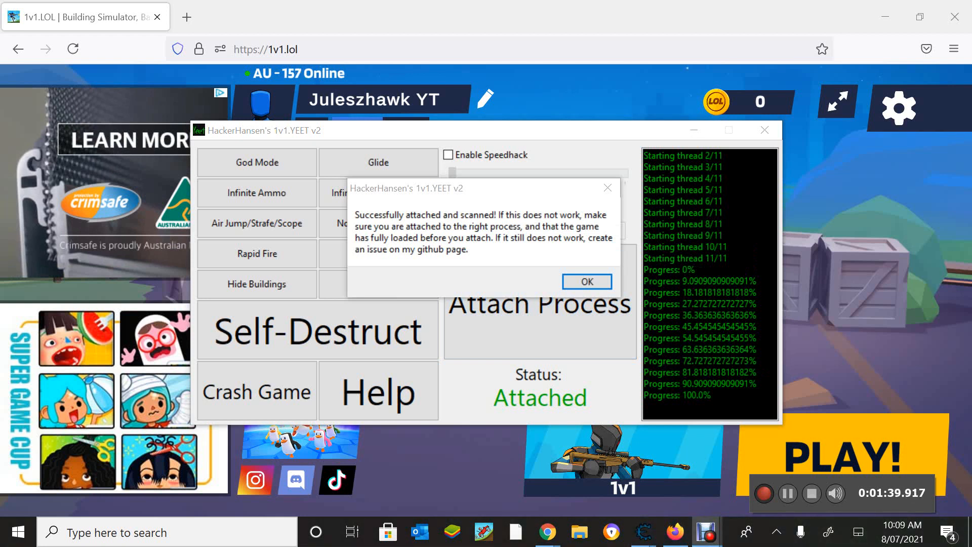
left_click(586, 281)
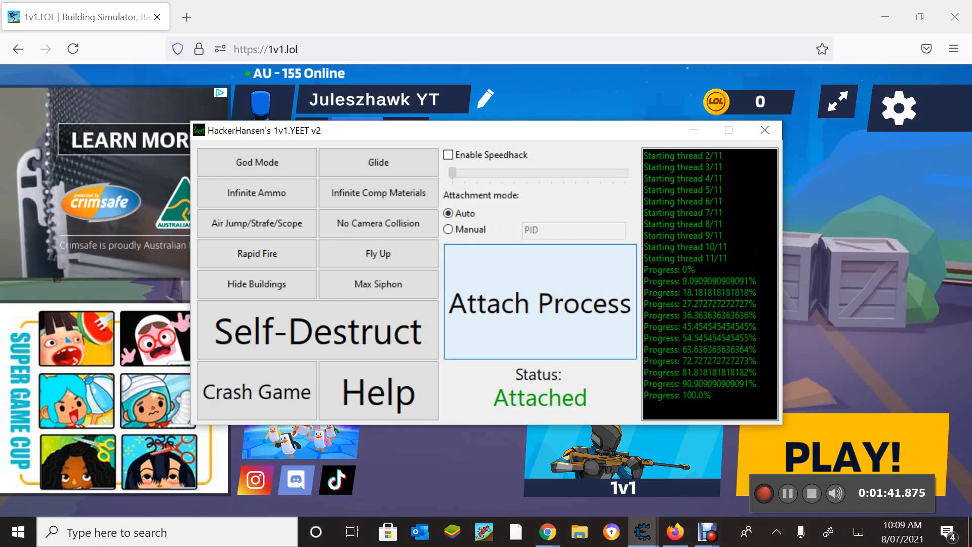
Enable Infinite Ammo and another cheat for the attached game
left_click(256, 192)
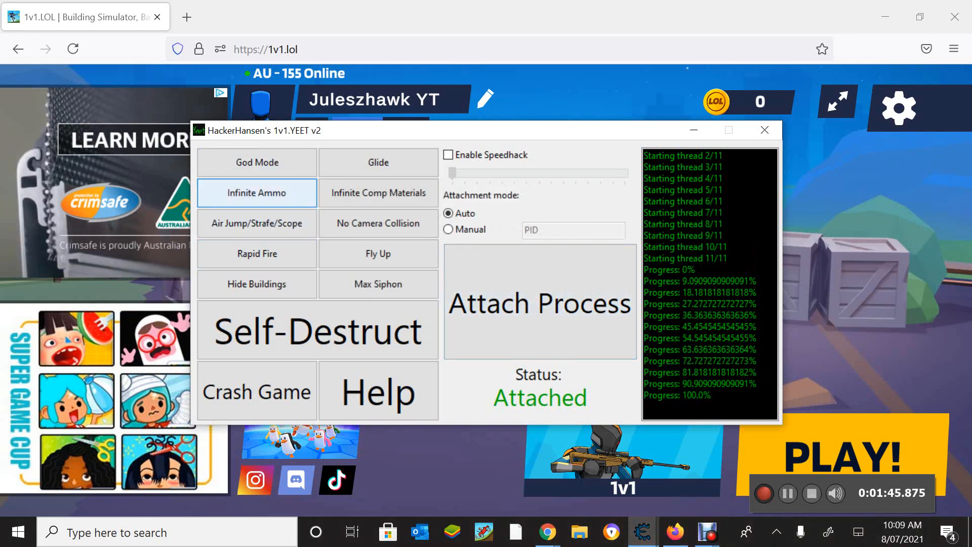
left_click(256, 162)
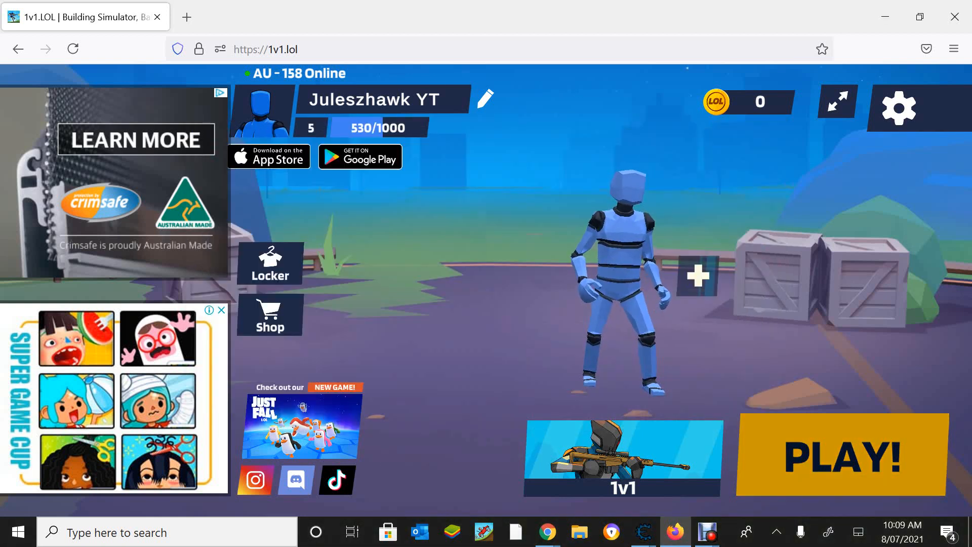
Start a match, skip the ad, and shoot the opponent with the assault rifle to win
left_click(840, 456)
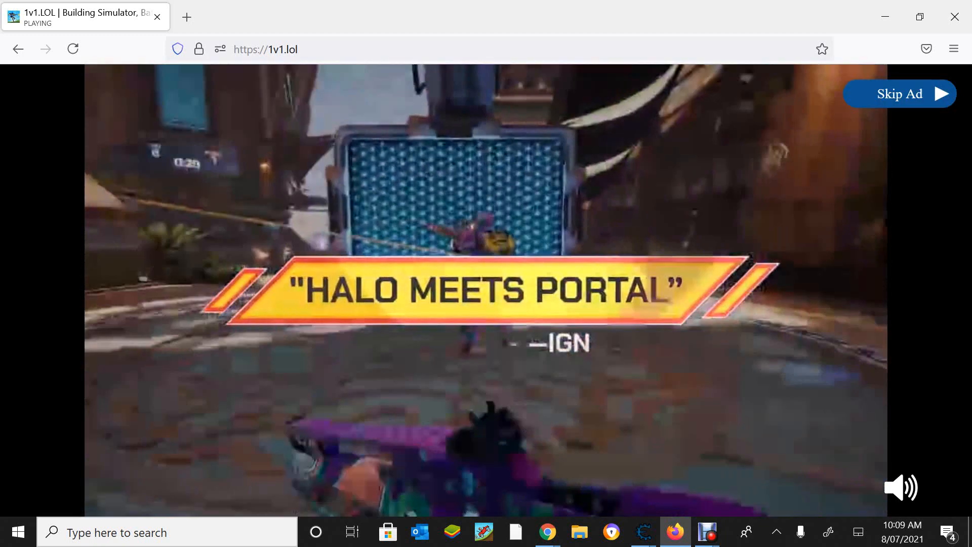
left_click(899, 93)
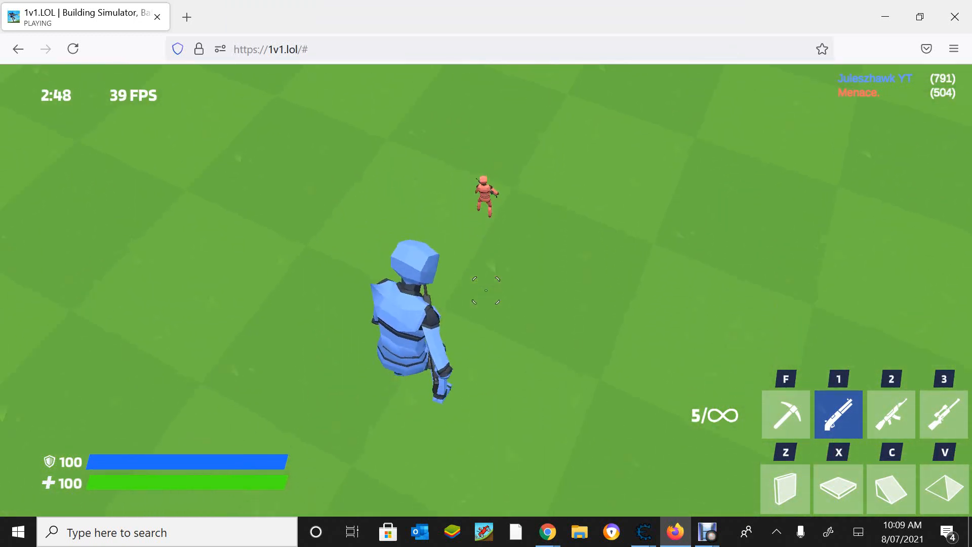
key("2")
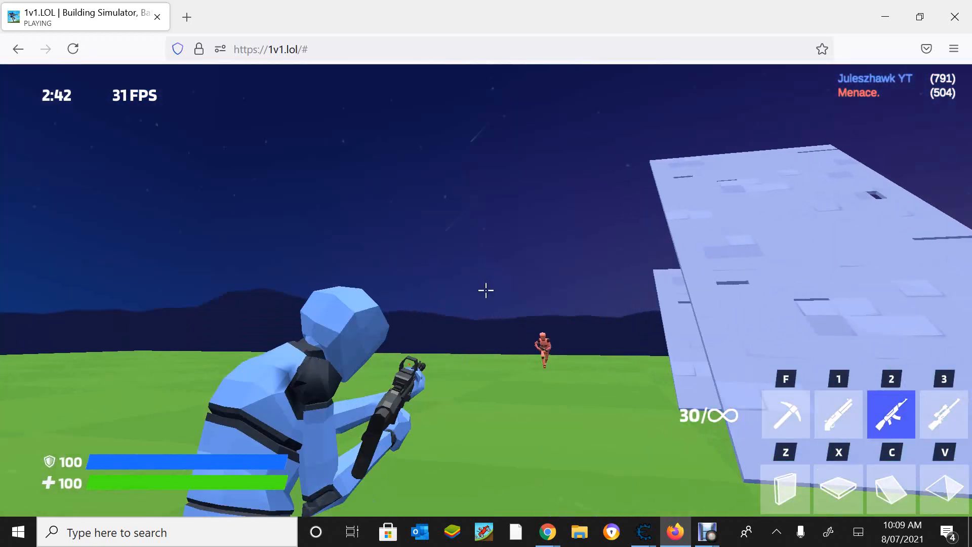
left_click(486, 291)
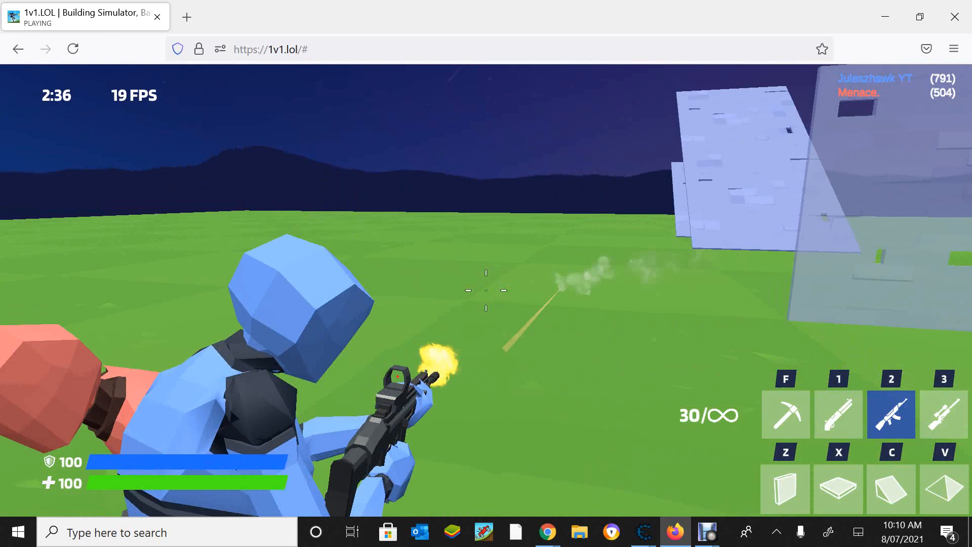
key("1")
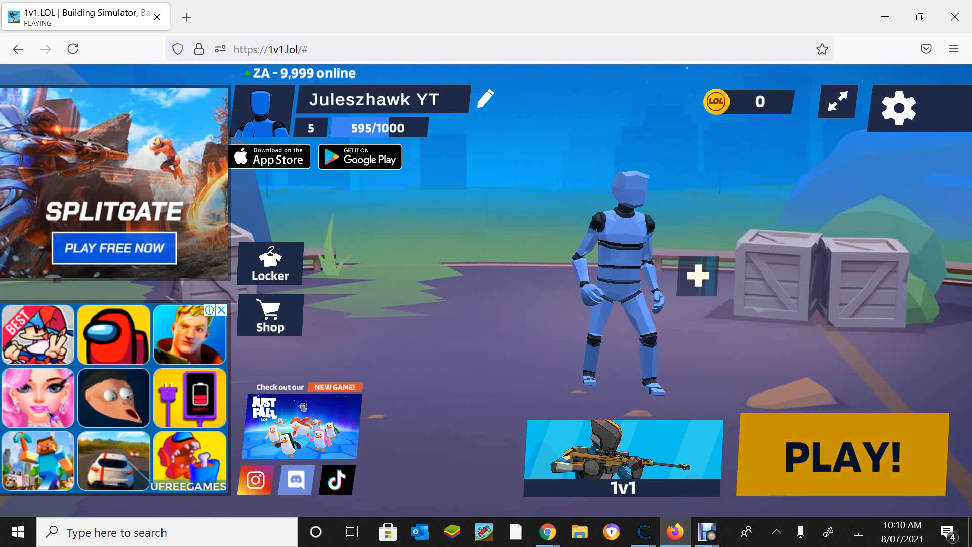
Win two more matches for +65 XP each and leave the victory screen
left_click(841, 457)
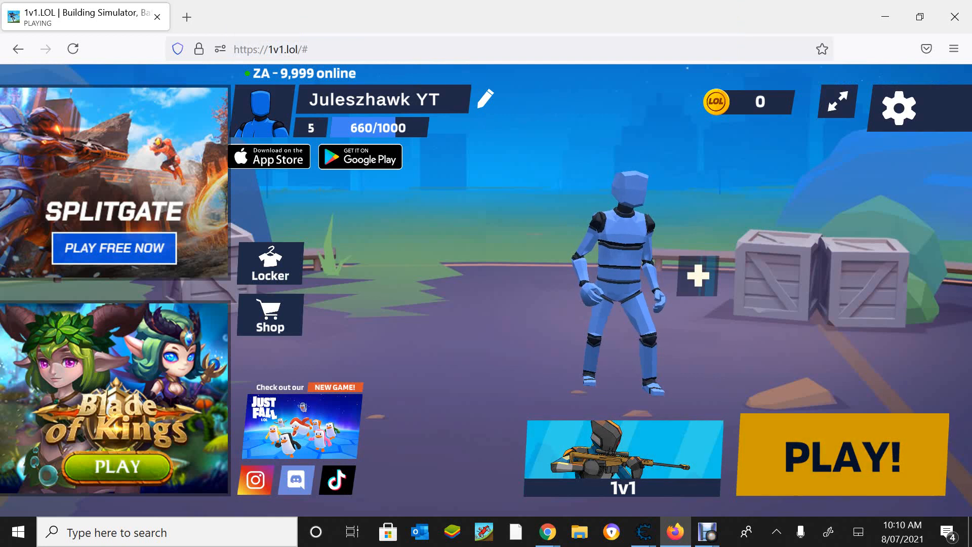
left_click(841, 457)
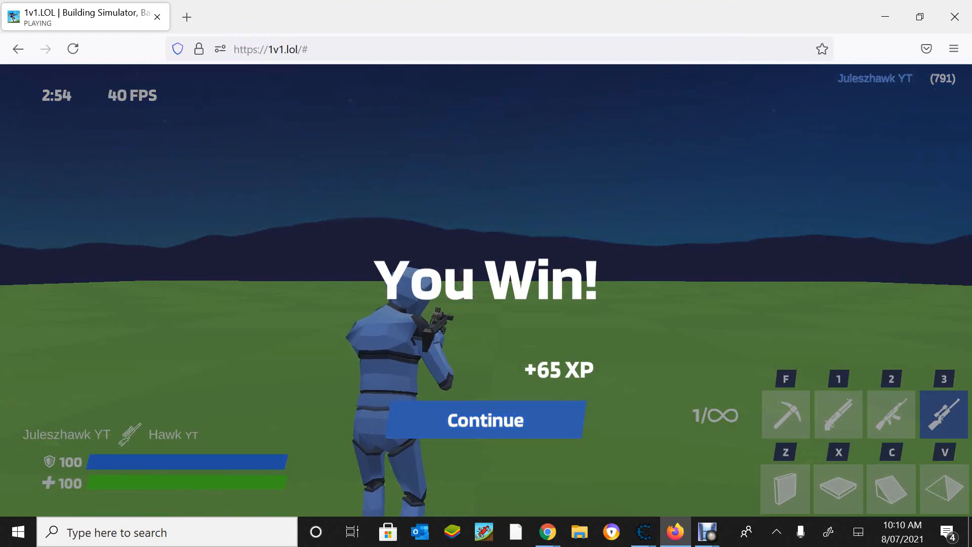
left_click(485, 419)
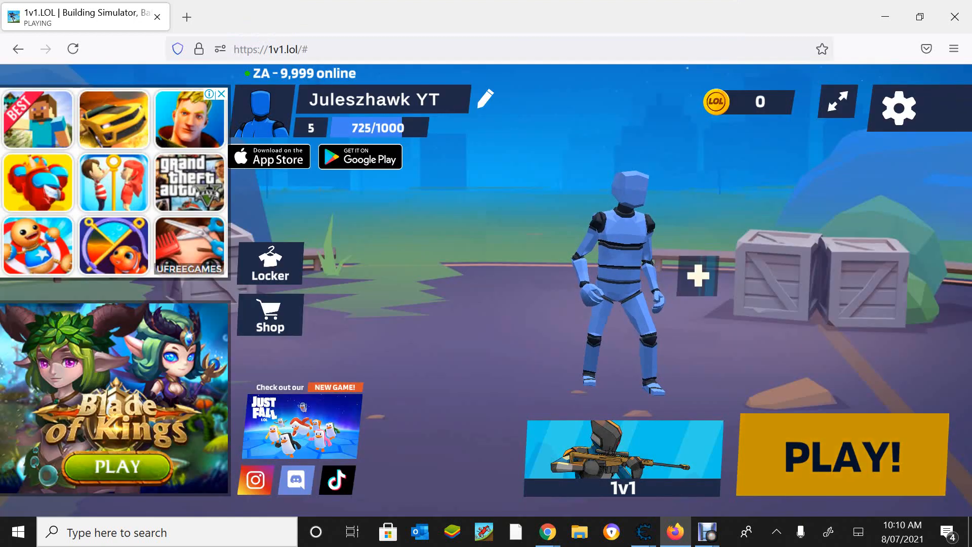
Start another match and build and fight with weapon slot 3 to win
left_click(841, 457)
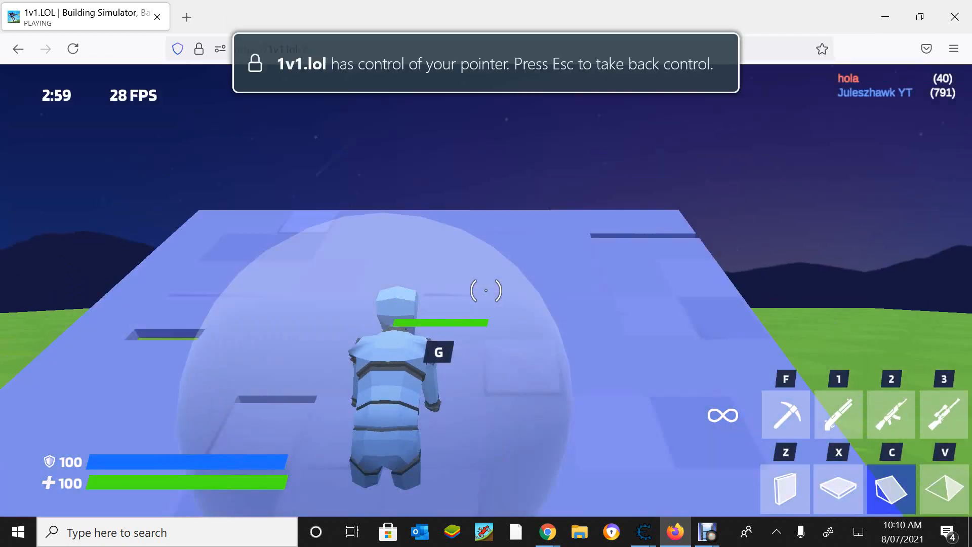
key("3")
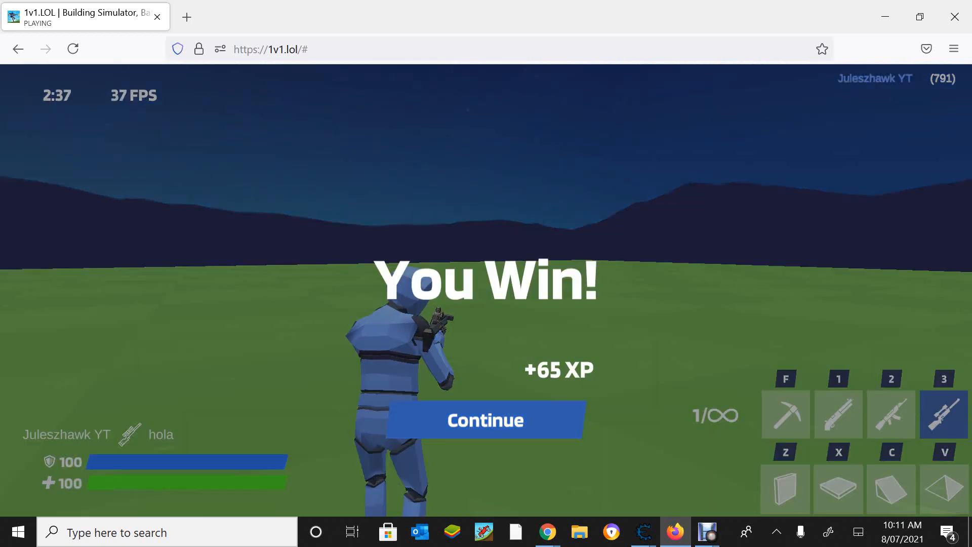
Continue past the victory screen and choose 1v1 Comp under Competitive
left_click(485, 420)
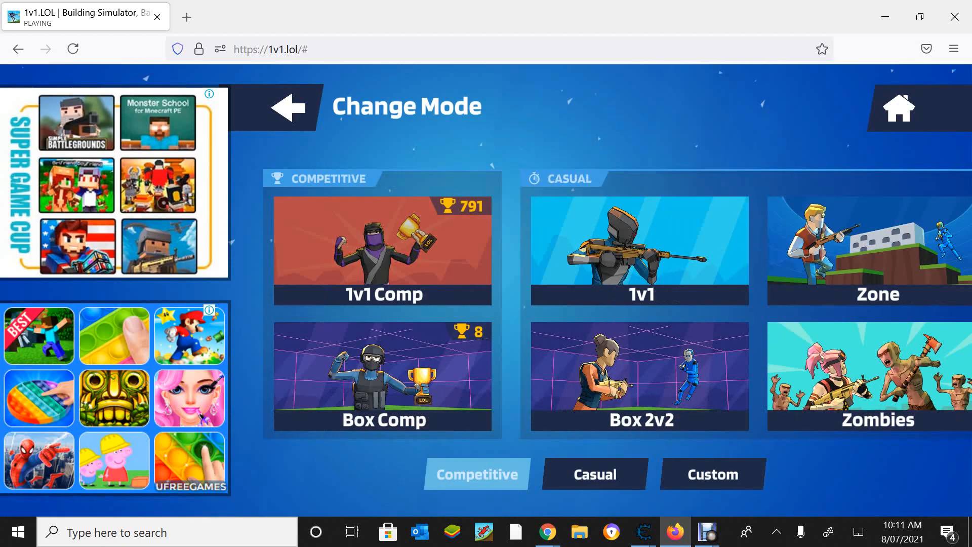
left_click(382, 251)
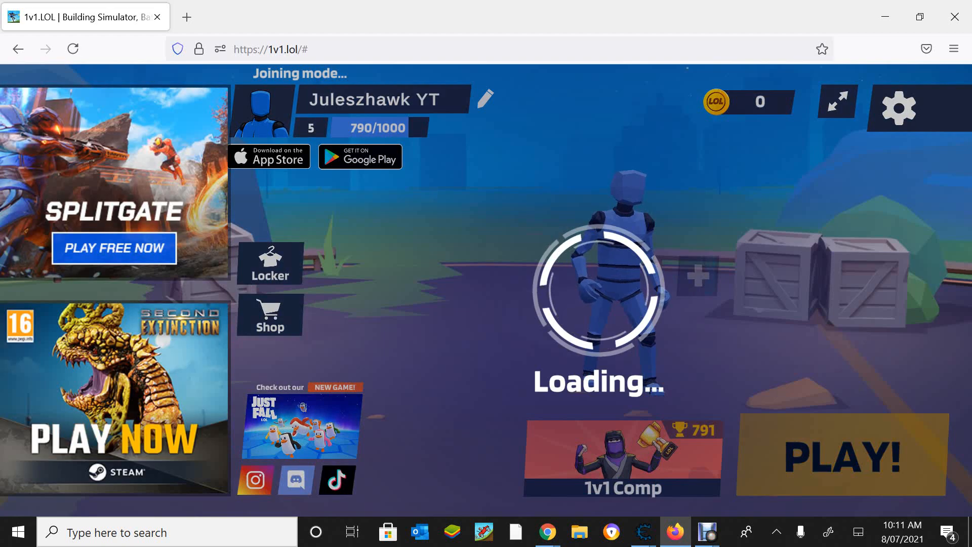